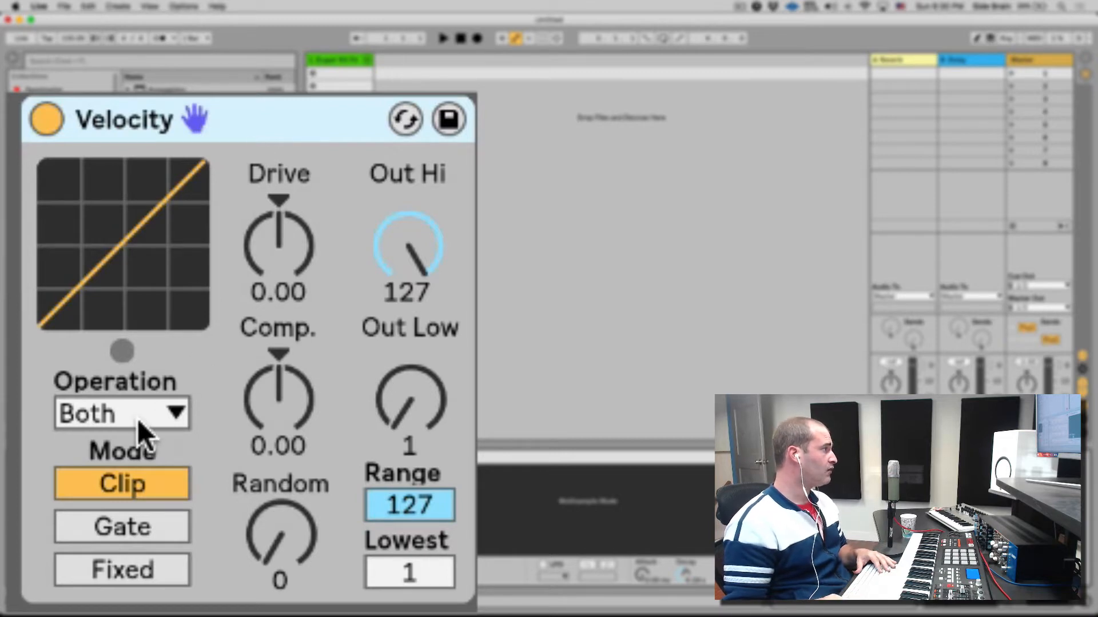
Step: Raise the Velocity device's Drive to 0.81 so the curve bows upward
left_click(119, 413)
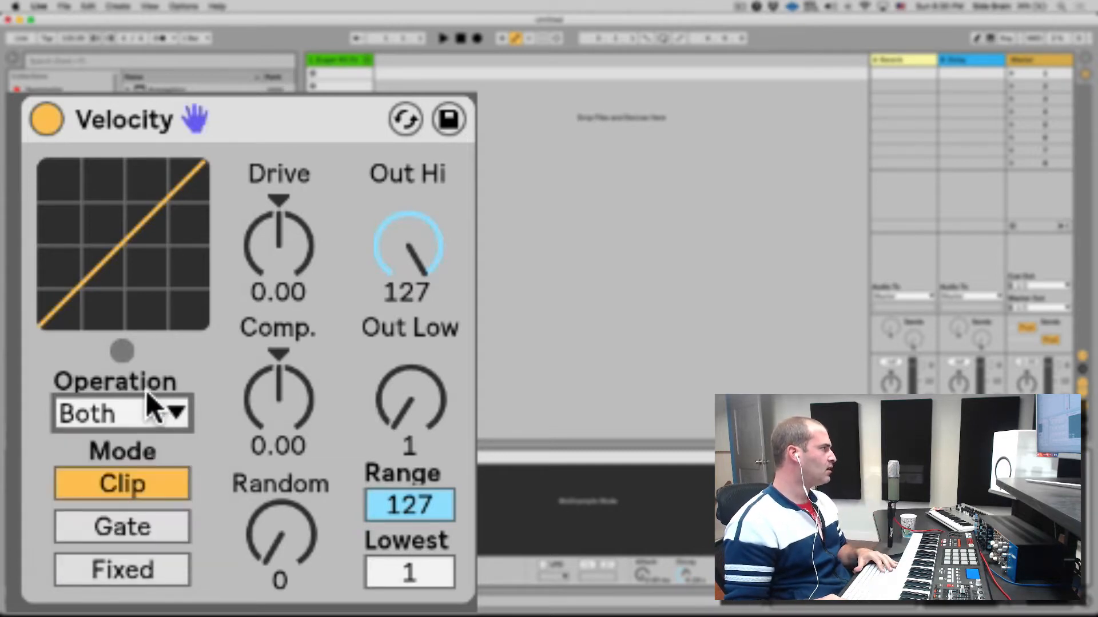
mouse_move(343, 325)
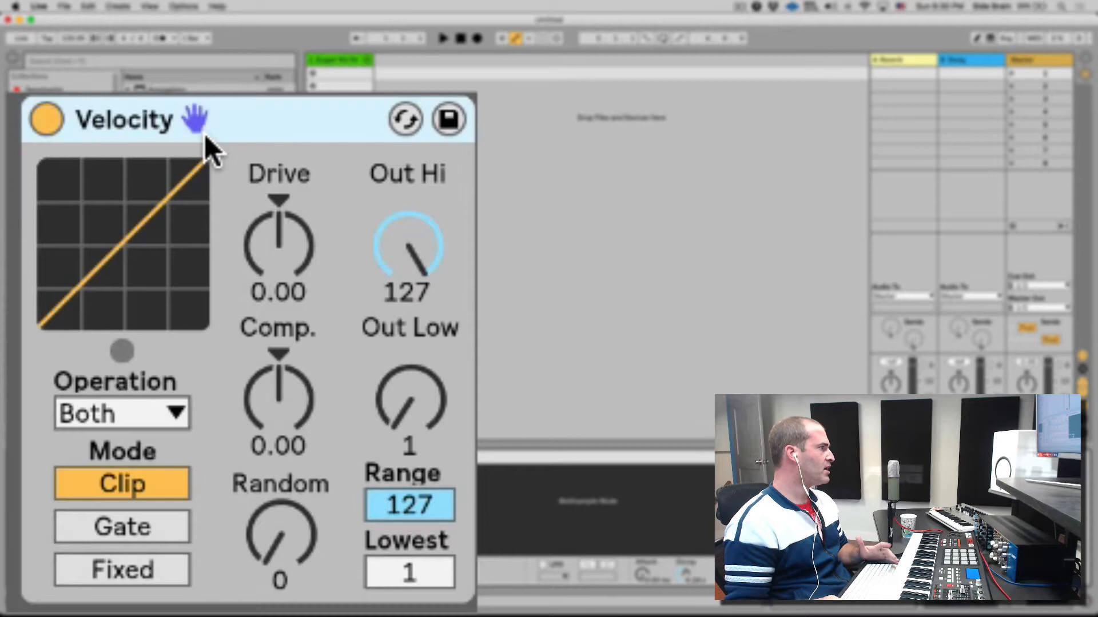
mouse_move(279, 175)
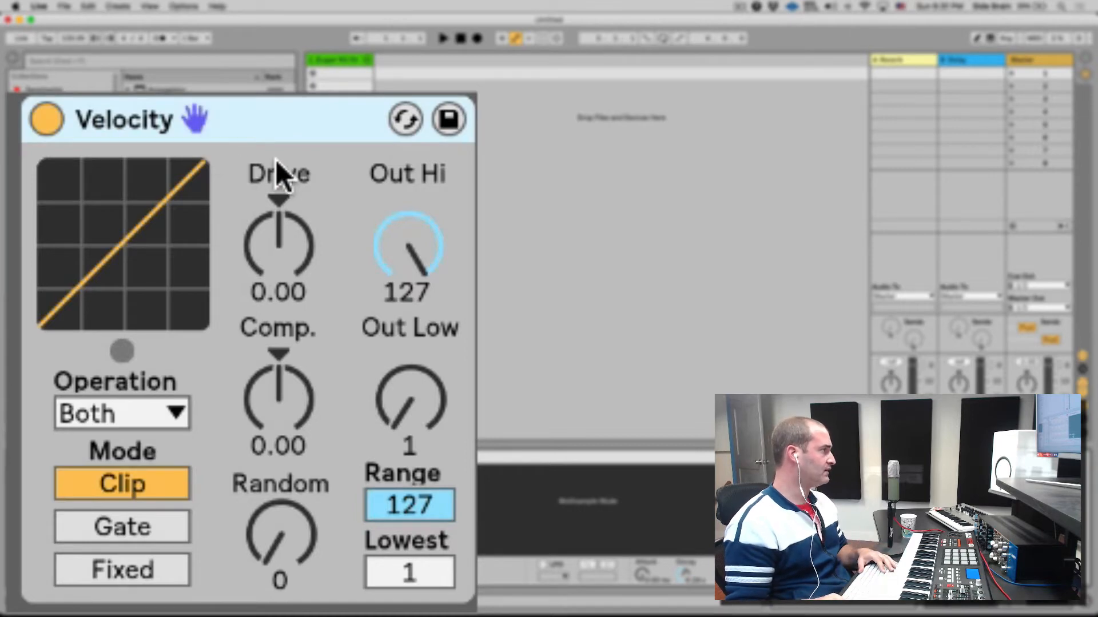
mouse_move(221, 427)
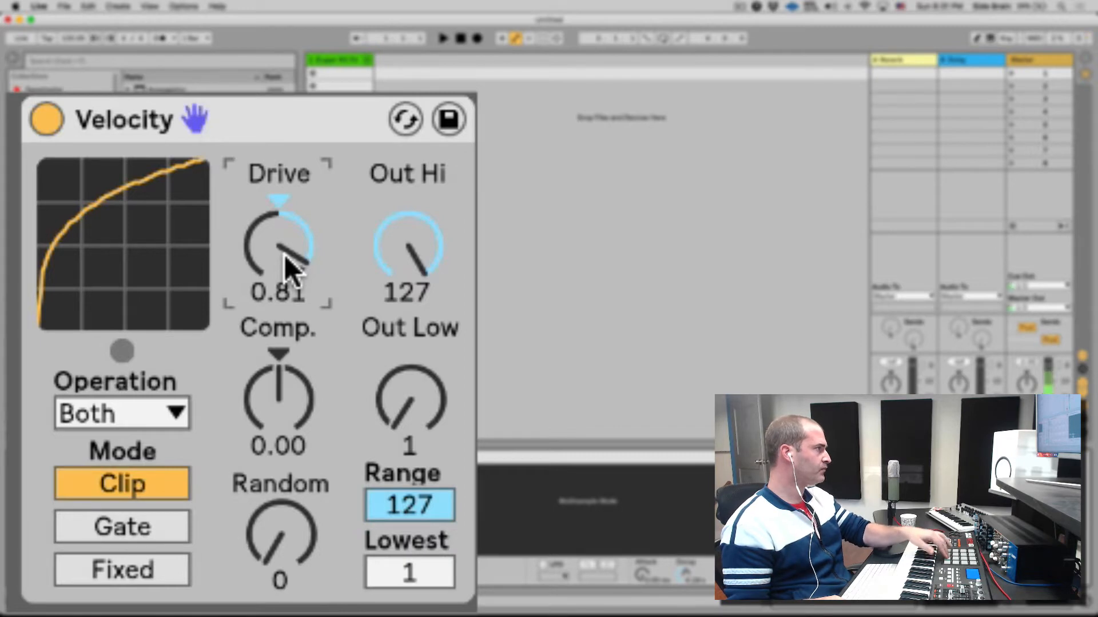
Step: Sweep Drive down to its minimum of -1.00, then bring it back to 0.00 for a straight curve
left_click_drag(279, 251, 279, 280)
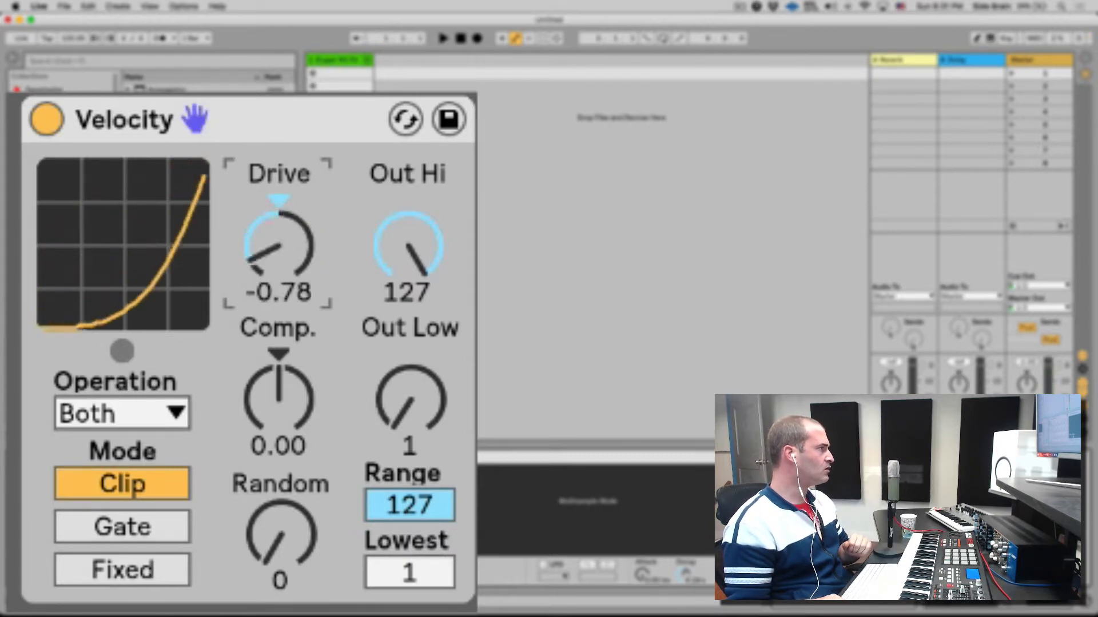
left_click_drag(279, 251, 279, 266)
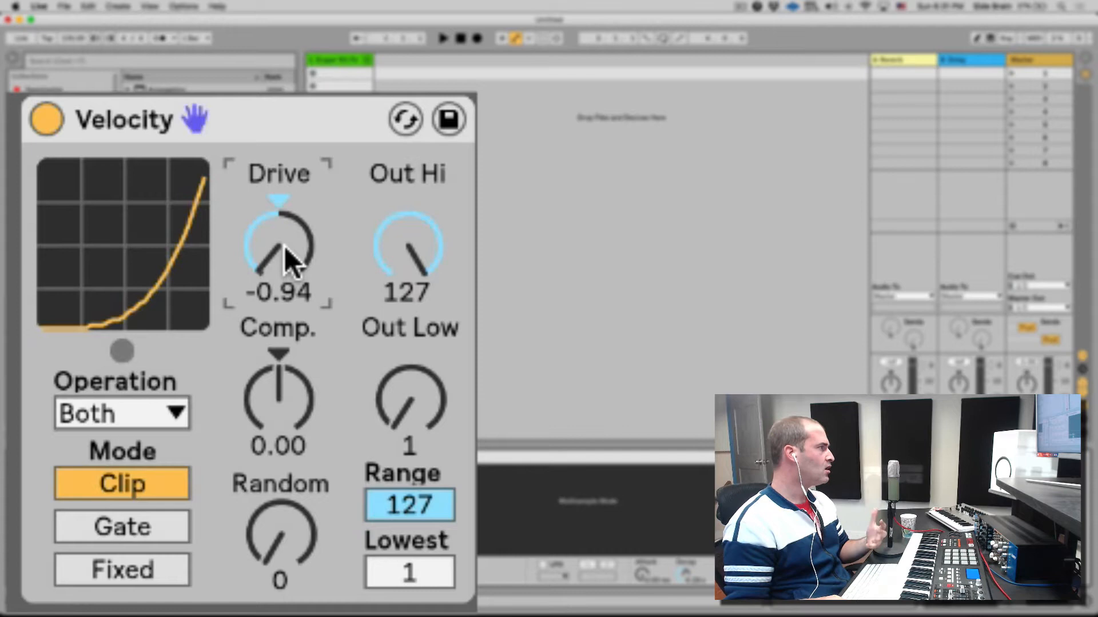
left_click_drag(279, 251, 279, 266)
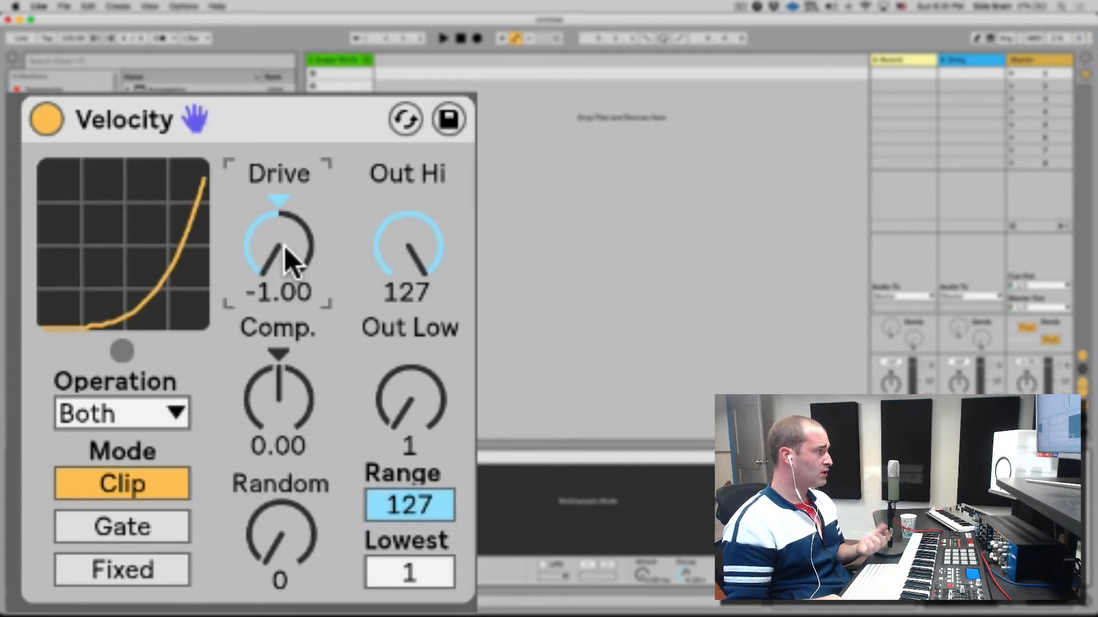
left_click_drag(279, 248, 279, 231)
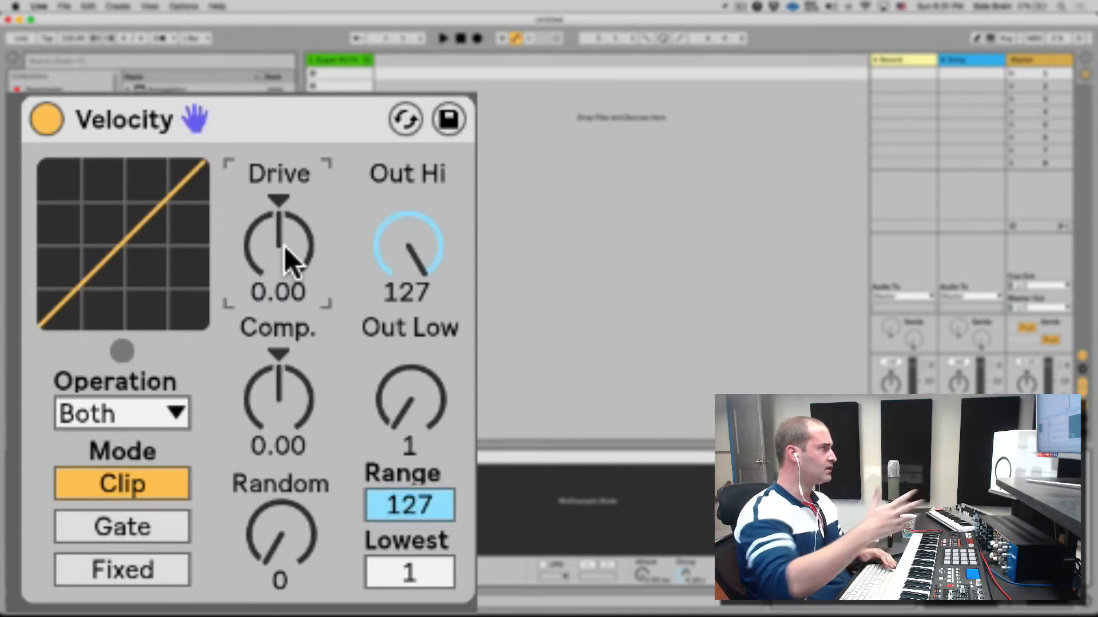
mouse_move(278, 399)
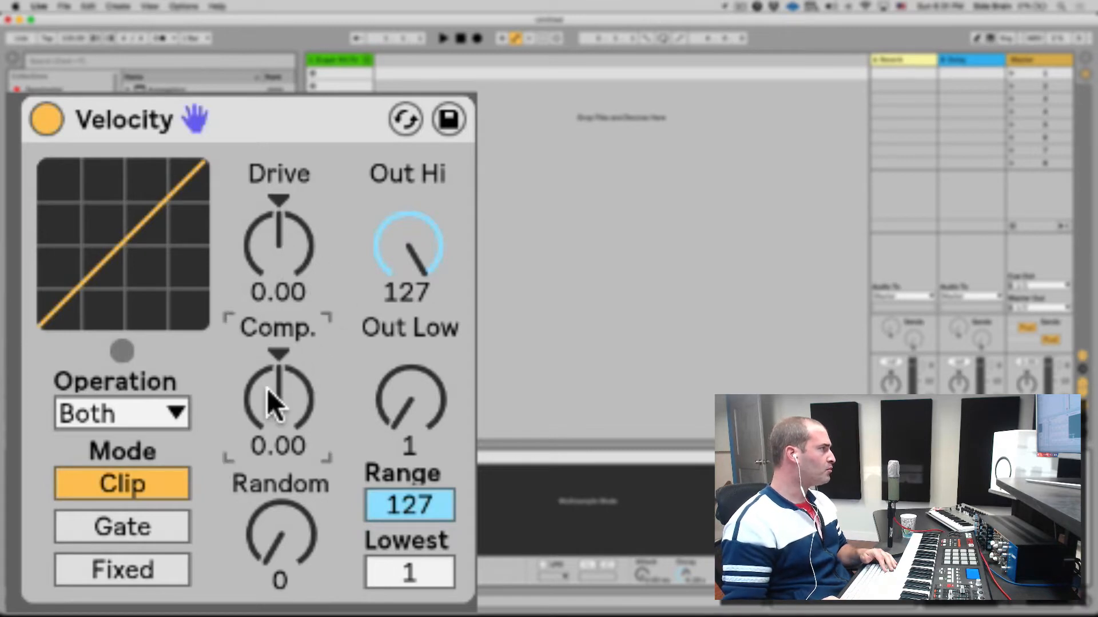
left_click_drag(279, 402, 279, 388)
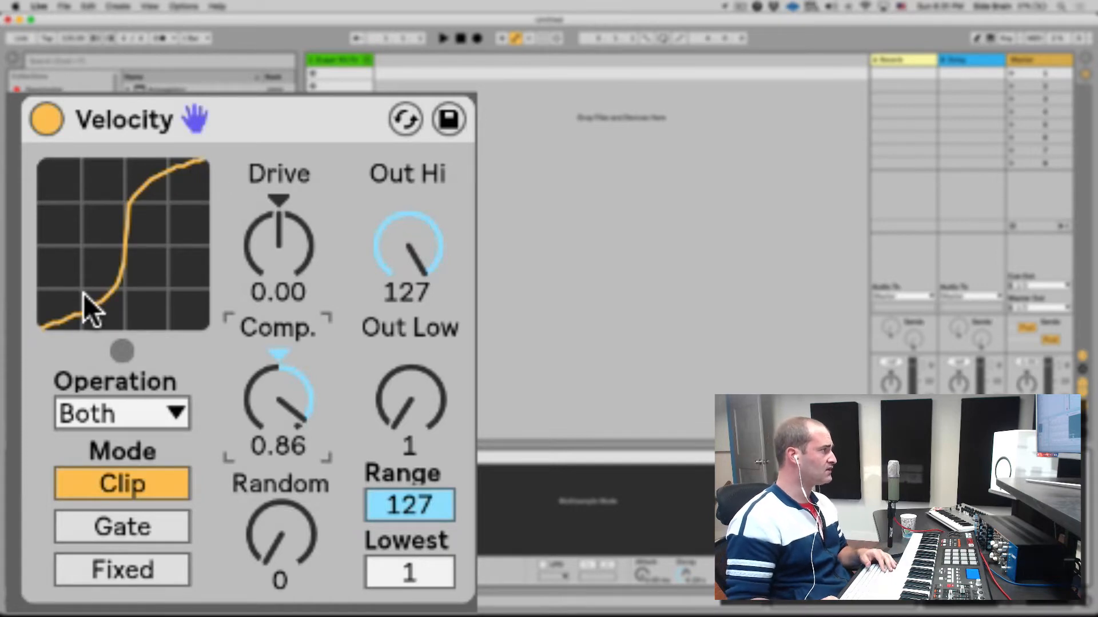
mouse_move(109, 301)
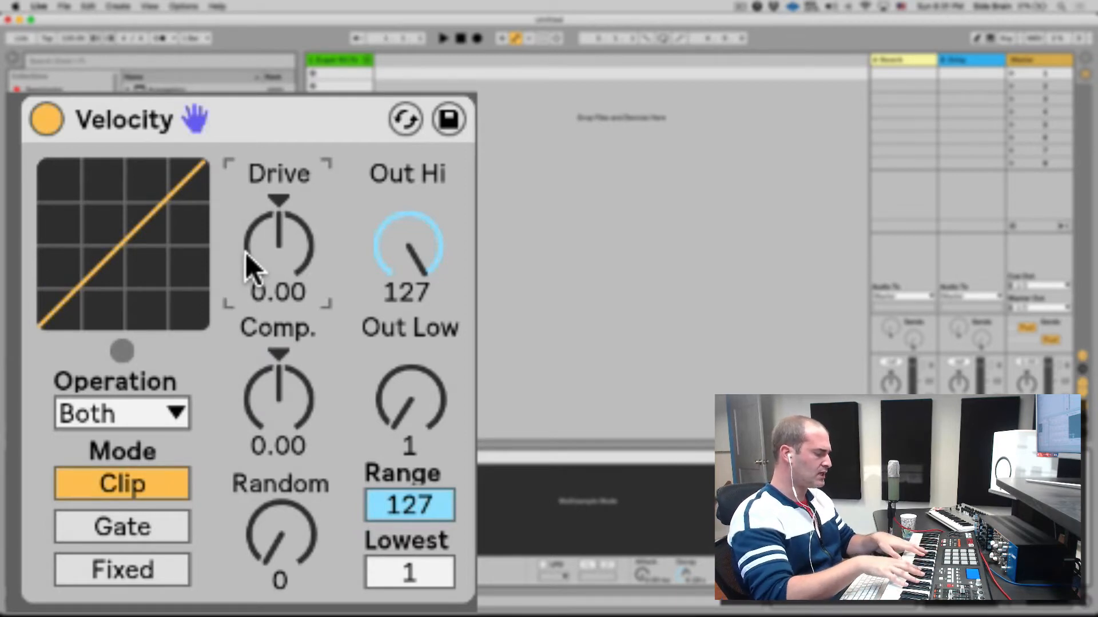
mouse_move(287, 557)
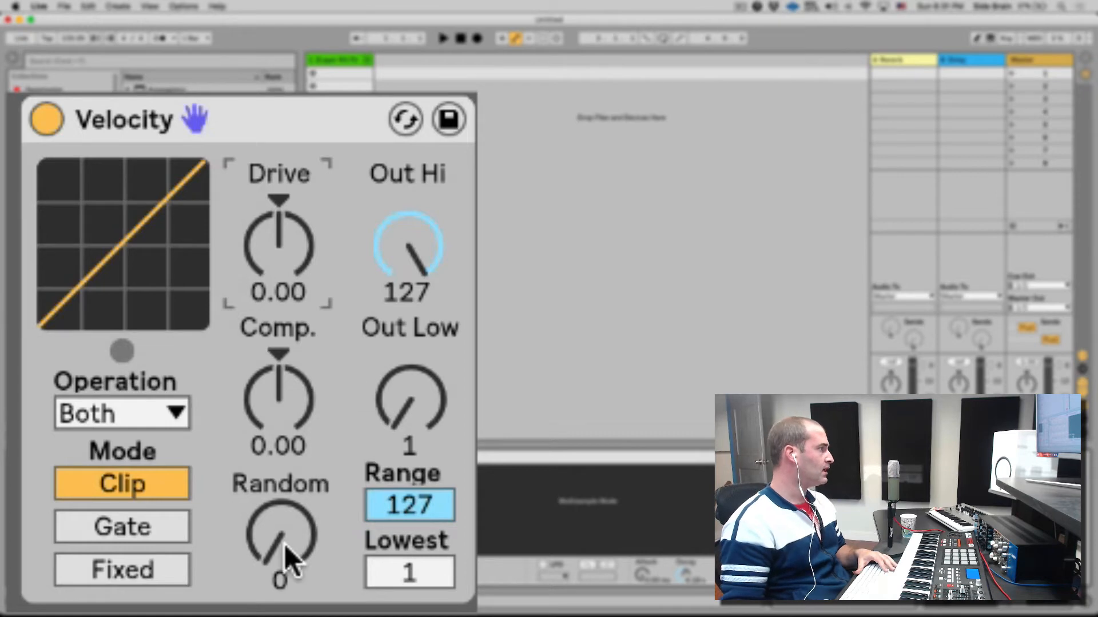
Step: Add Random variation to the note velocities, widening the curve into a band
left_click_drag(280, 546, 280, 518)
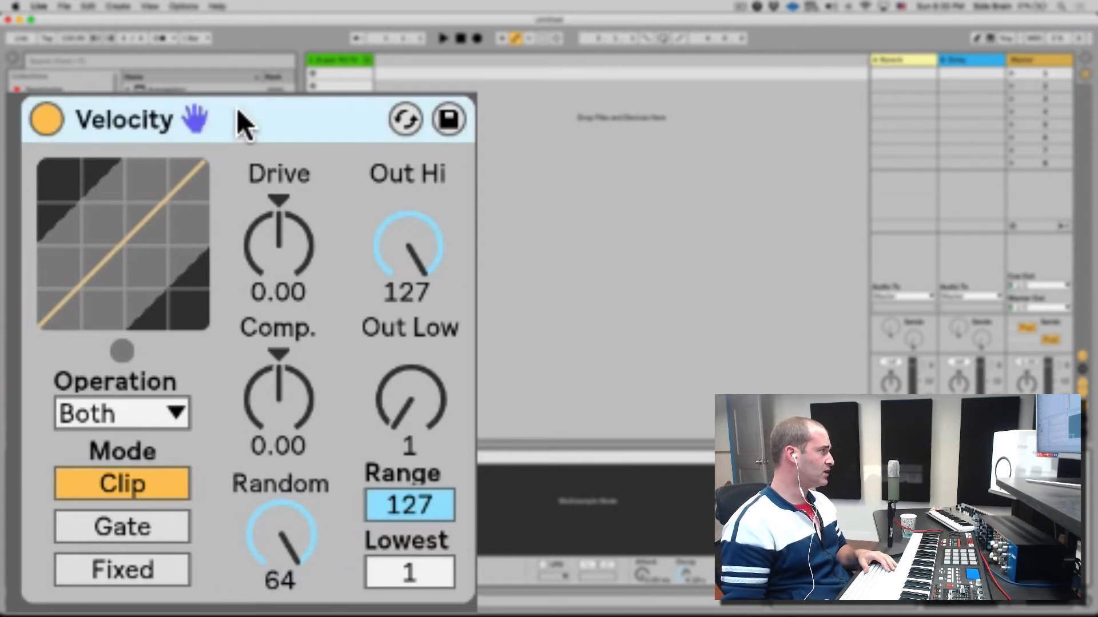
mouse_move(185, 521)
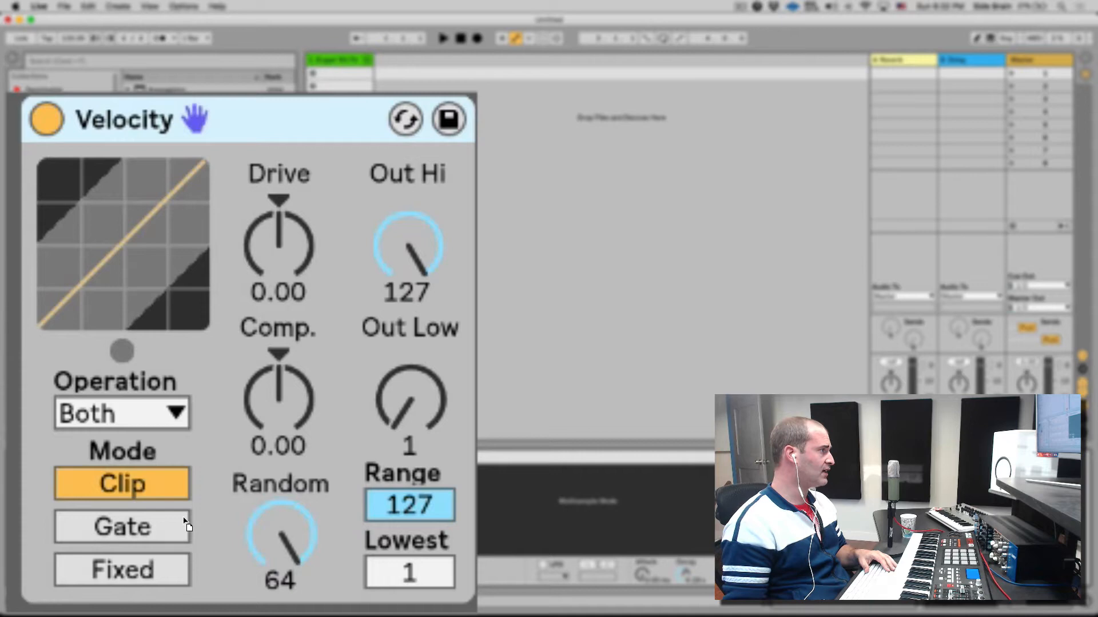
mouse_move(218, 129)
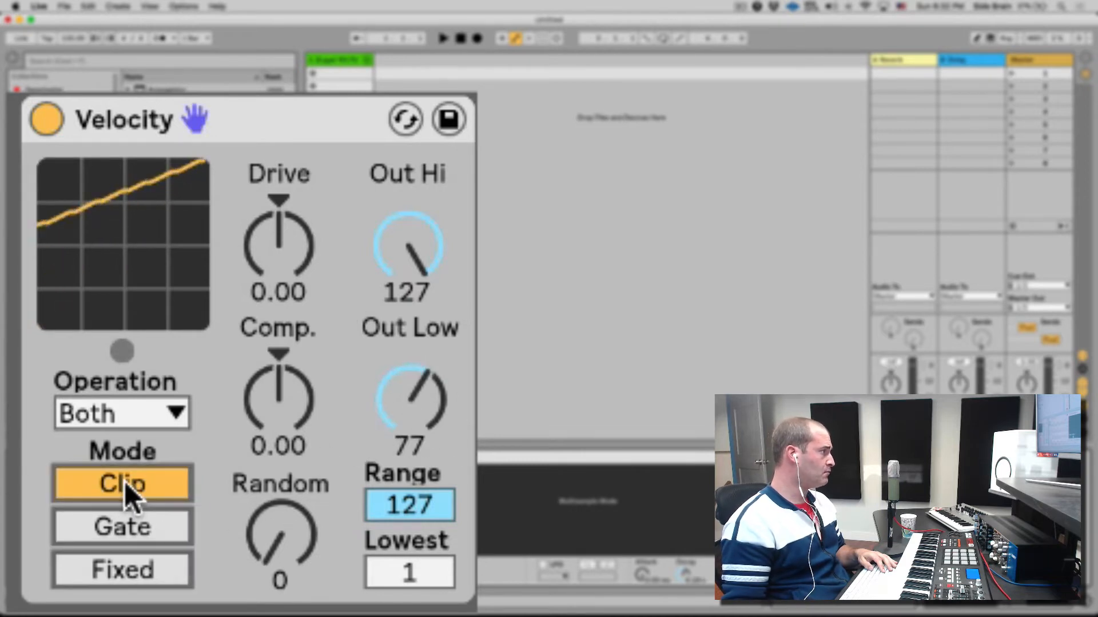
Step: Raise Out Low up to 84, then bring the minimum output velocity back down to 0
left_click_drag(408, 399, 409, 378)
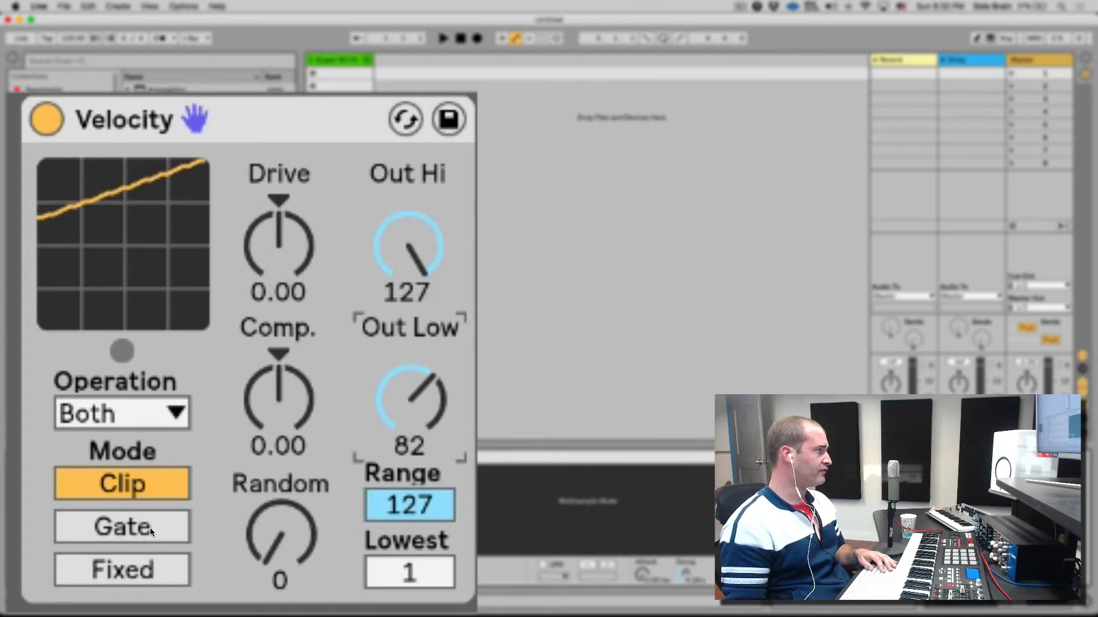
mouse_move(462, 307)
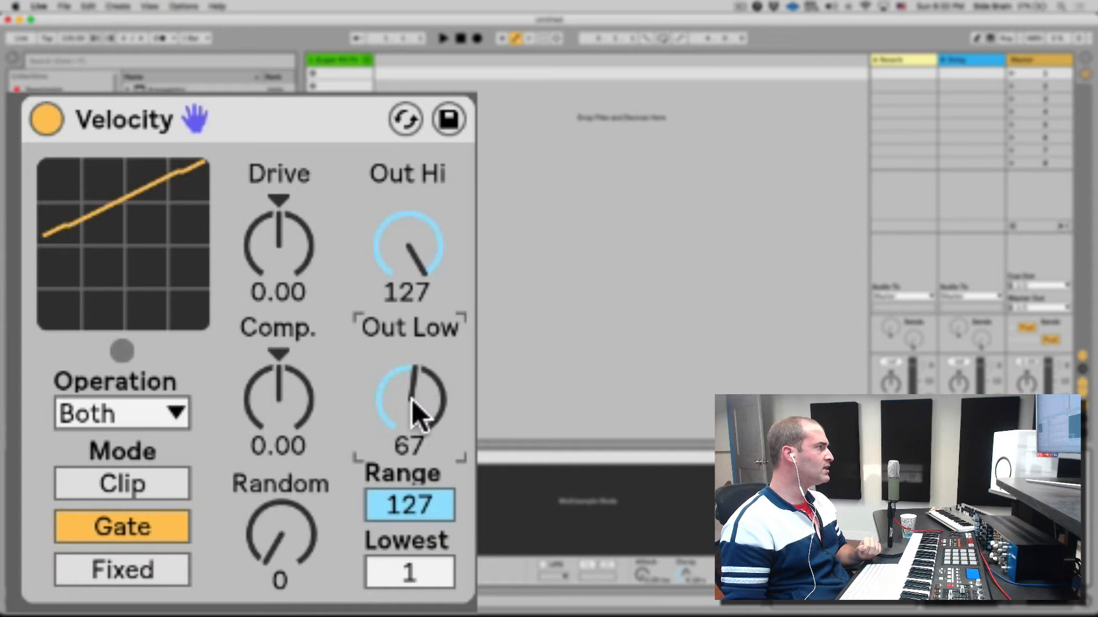
left_click_drag(410, 413, 420, 378)
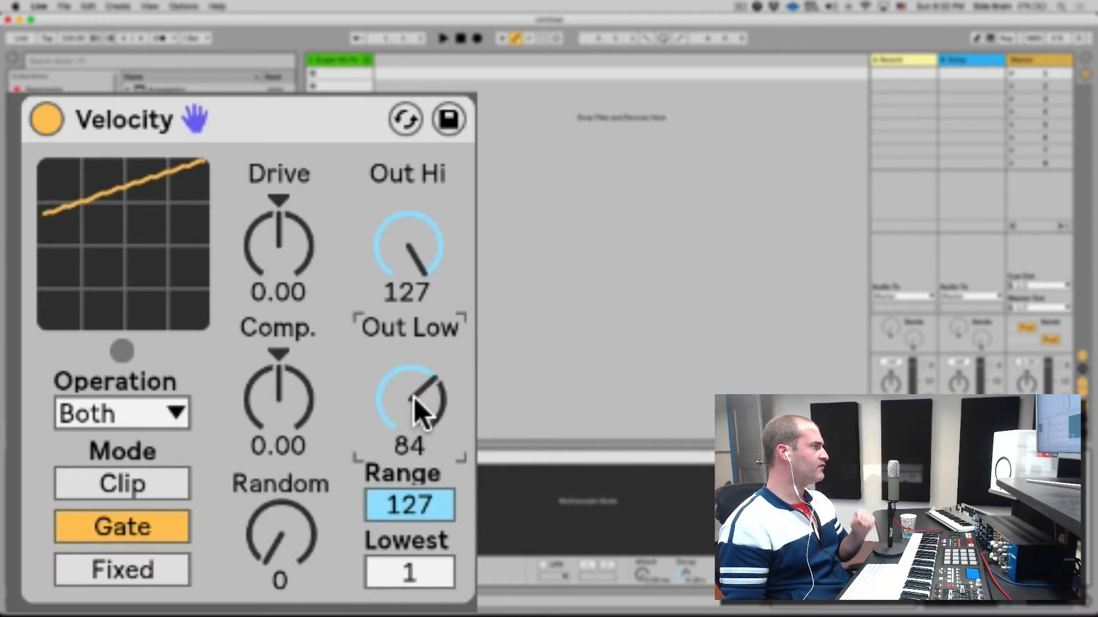
left_click_drag(409, 402, 416, 392)
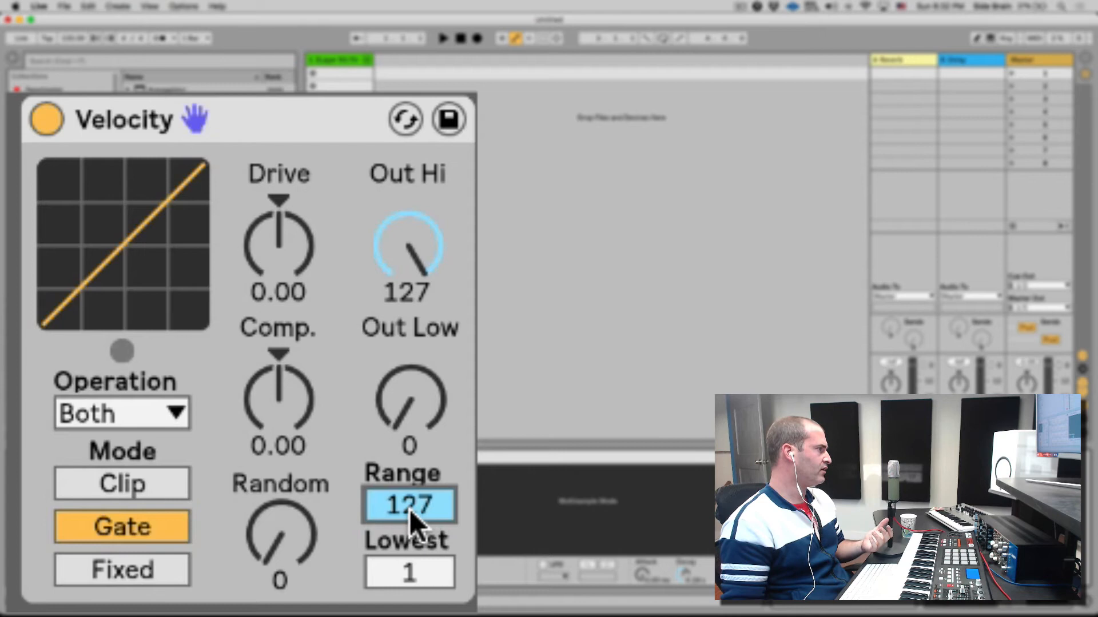
Step: Set Lowest to 0 and switch to Fixed mode for a single constant output velocity
left_click_drag(410, 505, 409, 595)
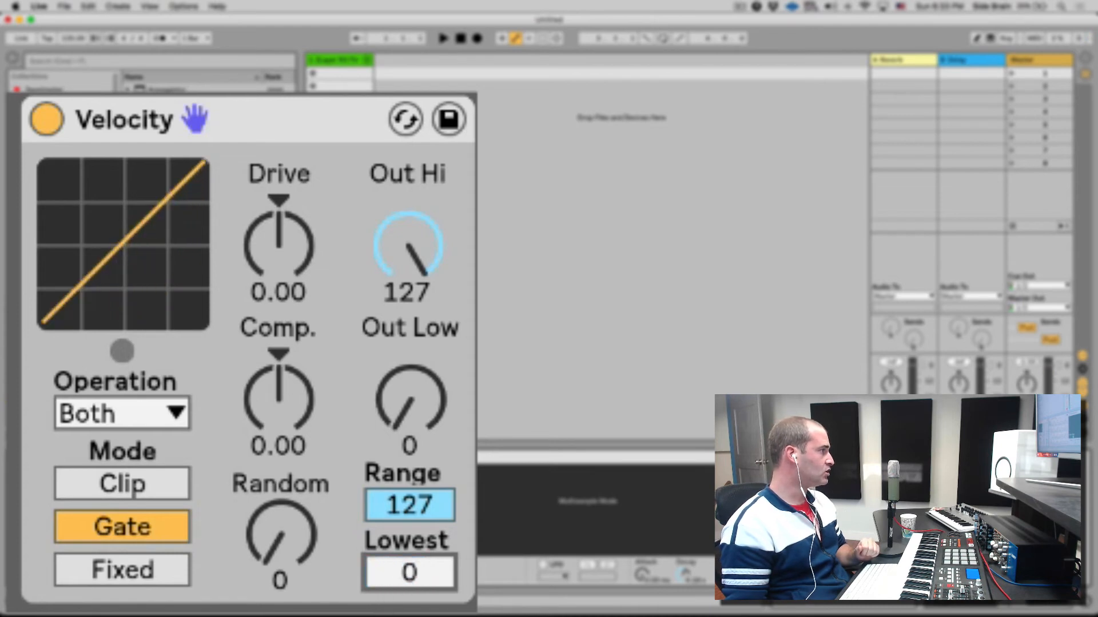
left_click(122, 570)
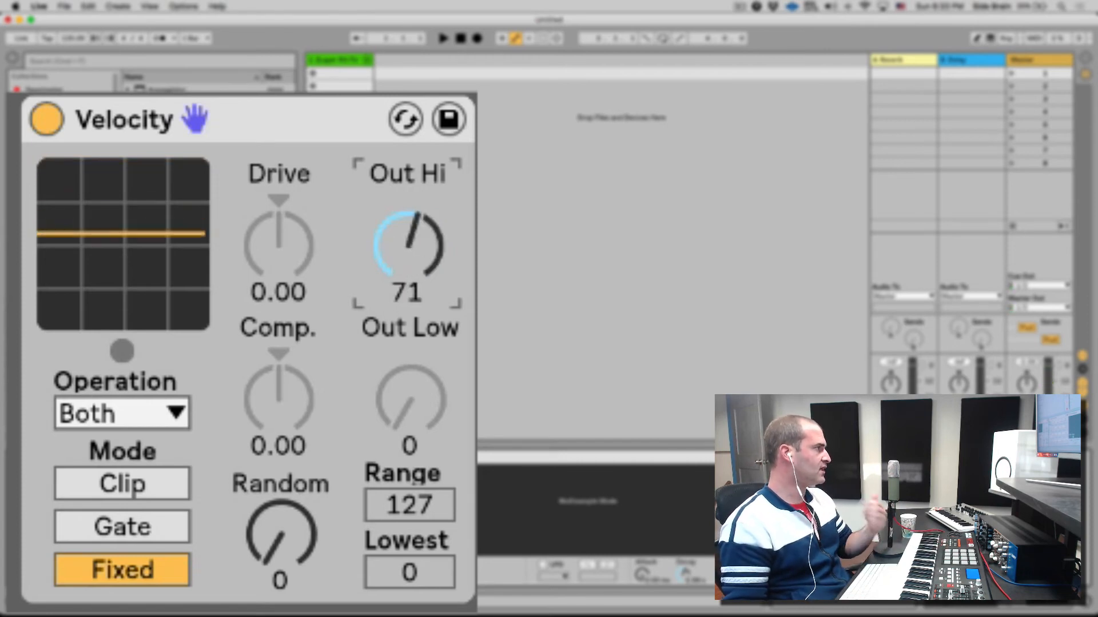
Step: Raise Out Hi back to 127 and the lowest accepted input velocity to 107
left_click_drag(407, 248, 407, 273)
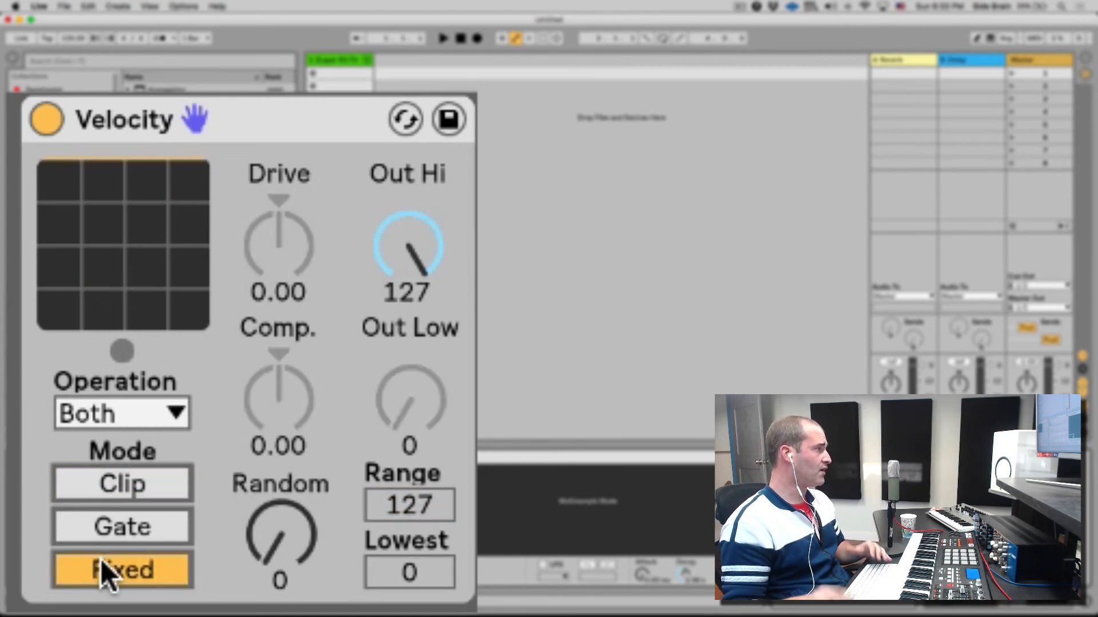
left_click_drag(407, 245, 407, 281)
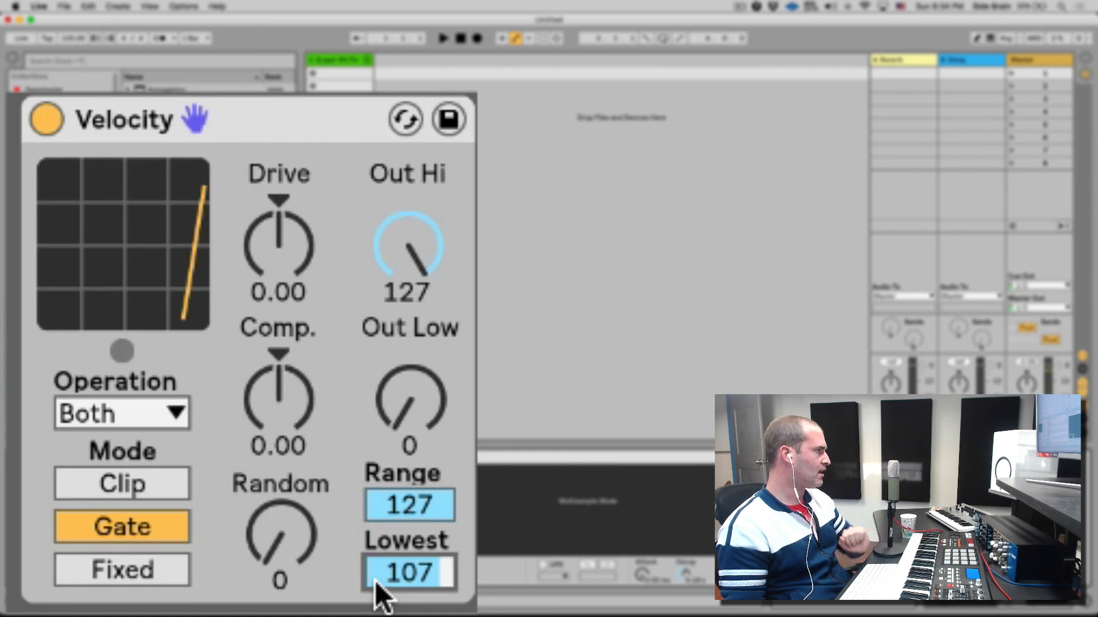
Step: Return the Velocity device to Clip mode for the default straight response
left_click(121, 484)
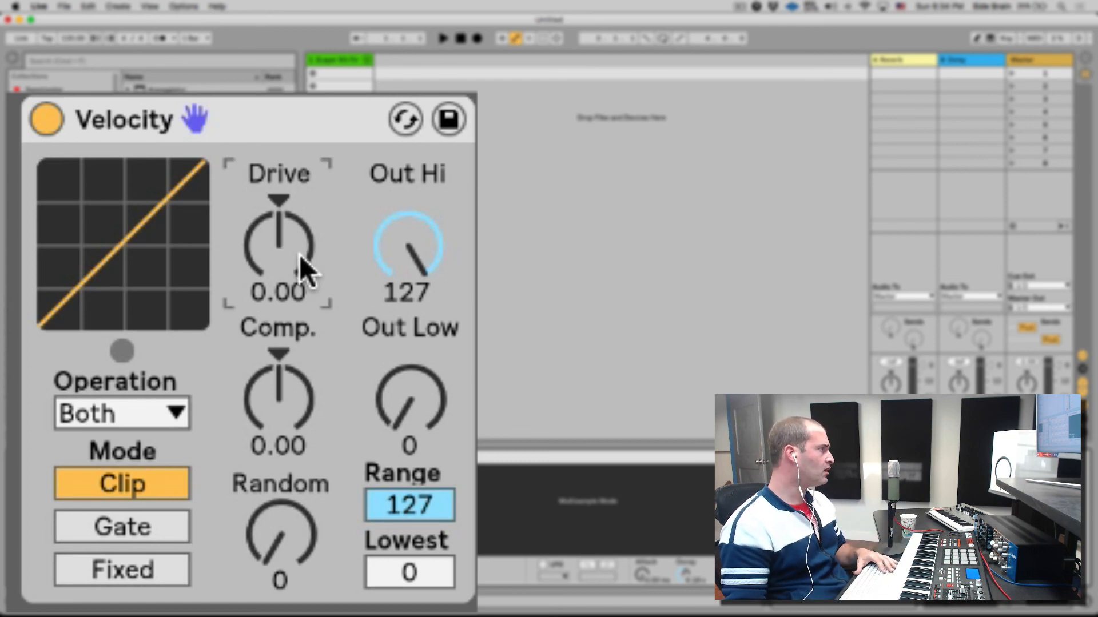
mouse_move(300, 294)
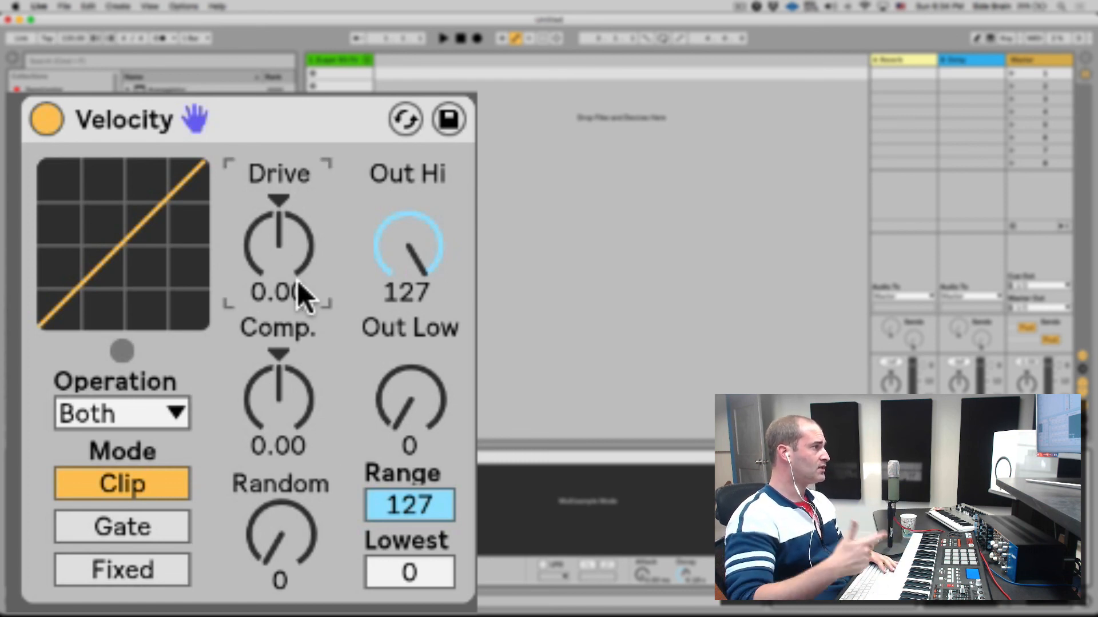